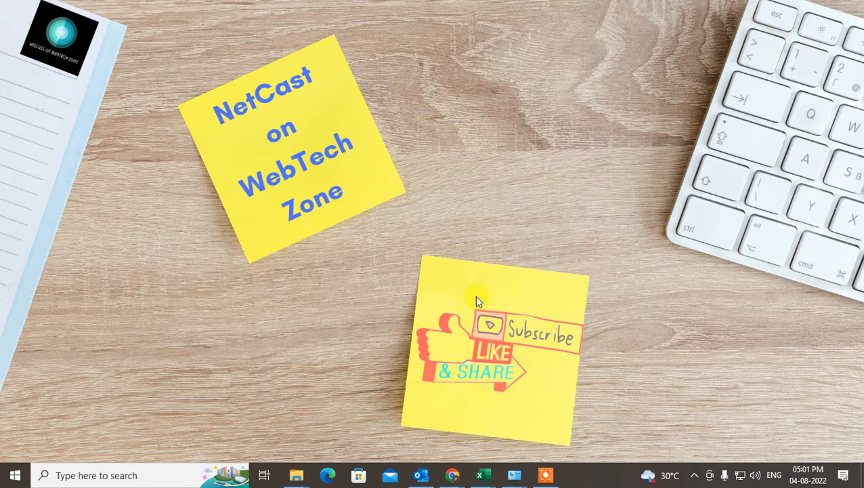
mouse_move(513, 92)
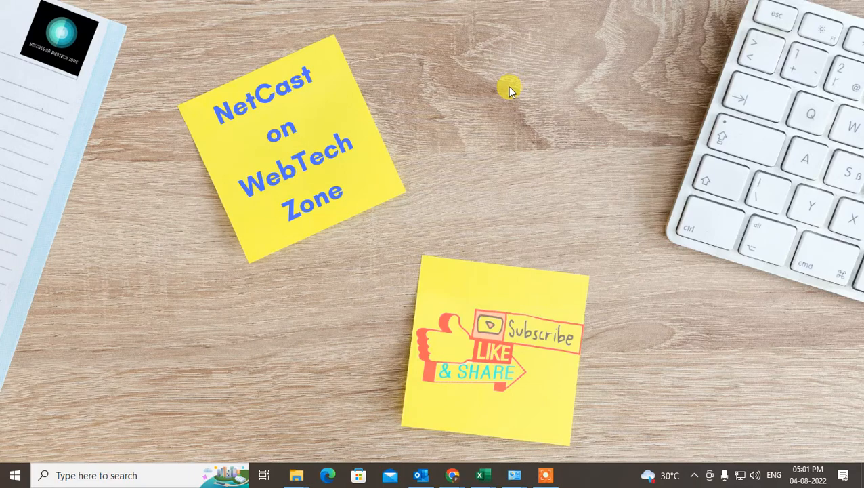
mouse_move(494, 92)
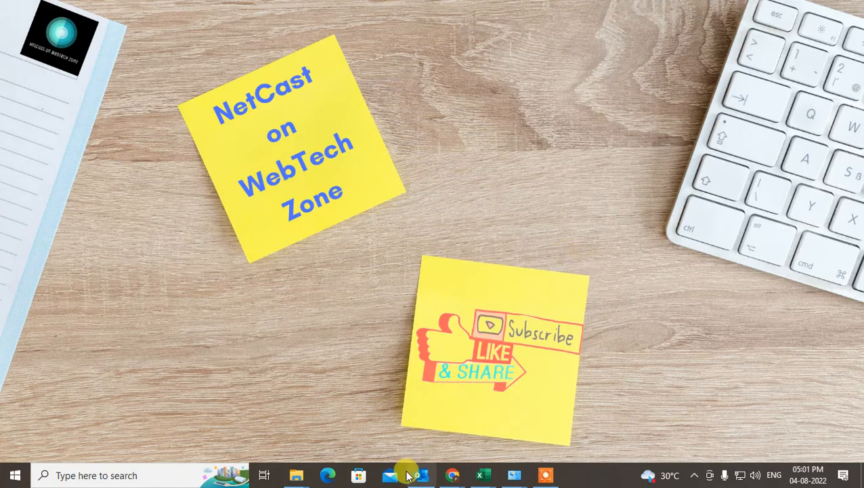
Switch to Outlook, view Junk E-mail Options briefly, and bring the Junk menu back up.
left_click(422, 474)
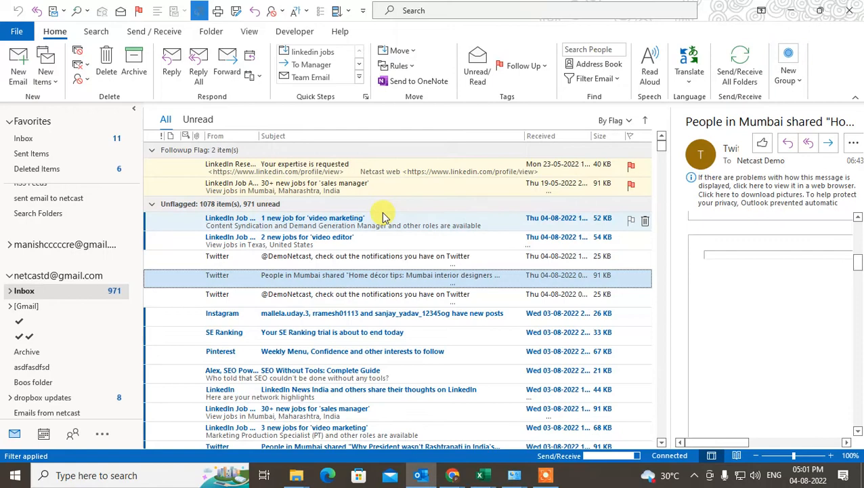
mouse_move(847, 54)
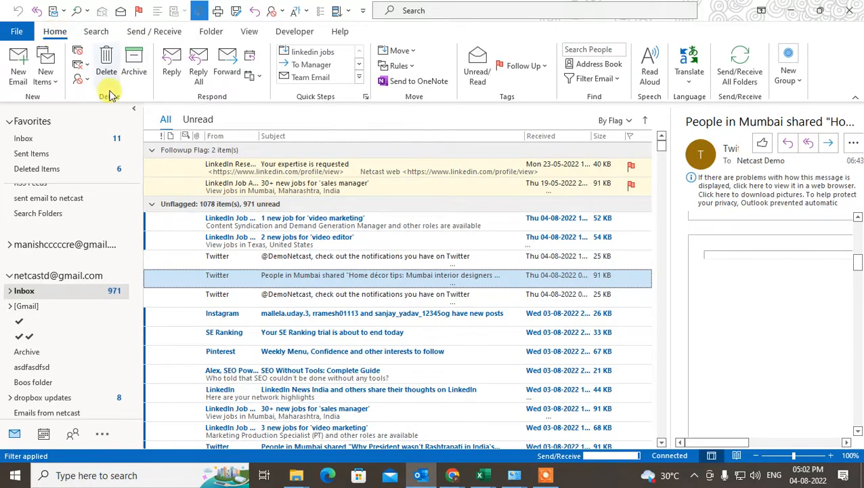
left_click(80, 79)
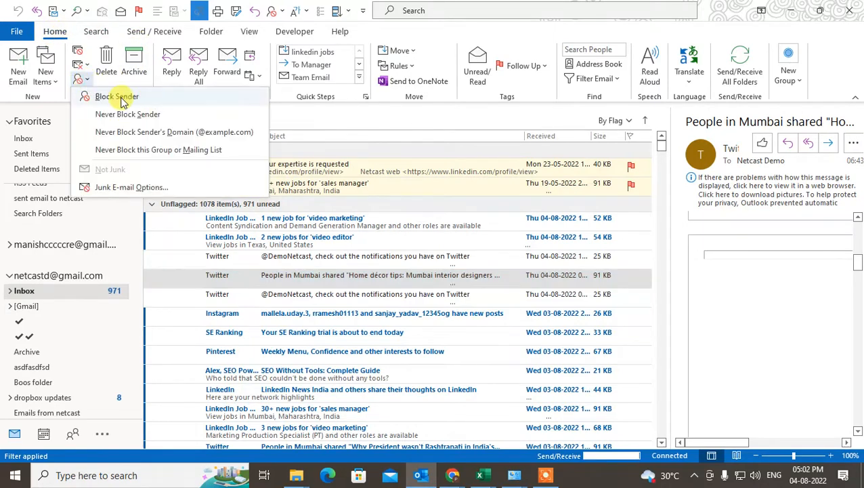
mouse_move(140, 187)
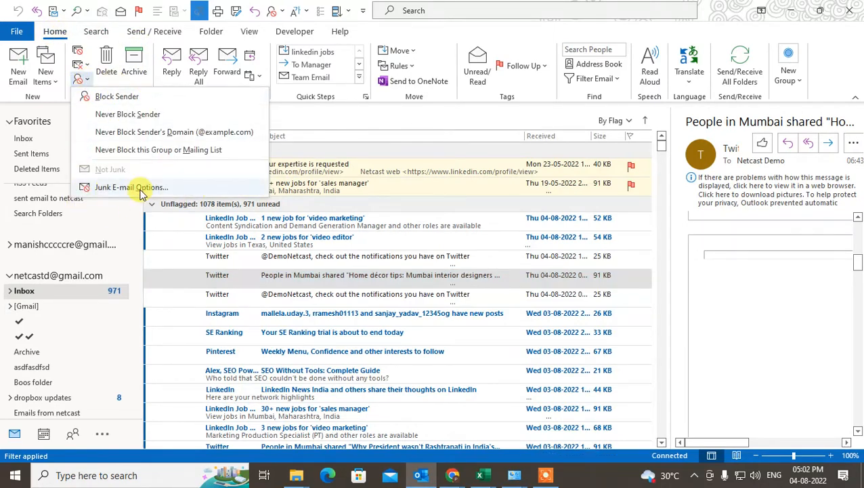
left_click(132, 187)
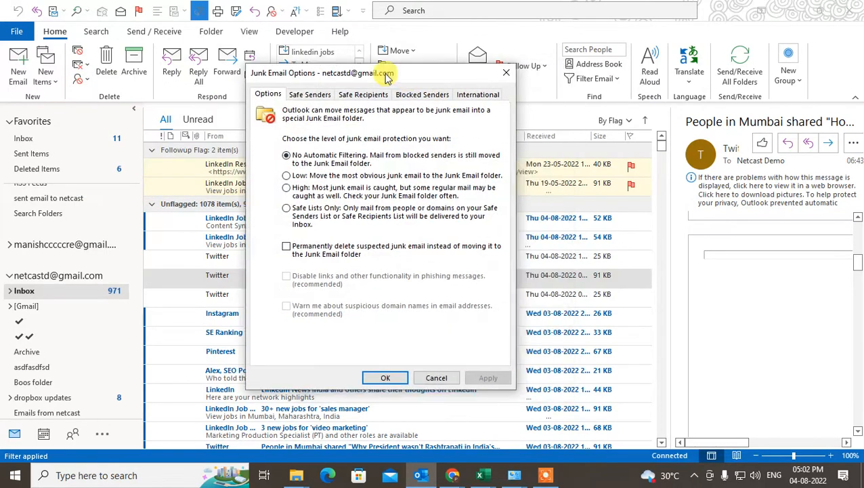
left_click(437, 377)
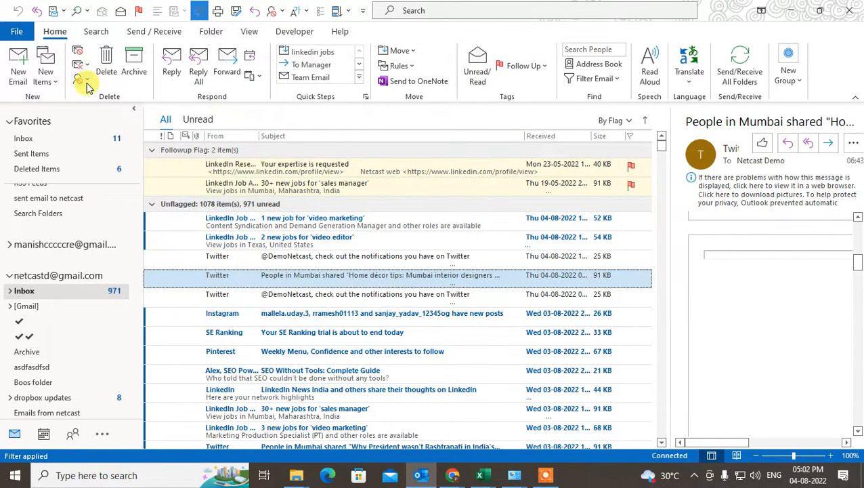
left_click(89, 80)
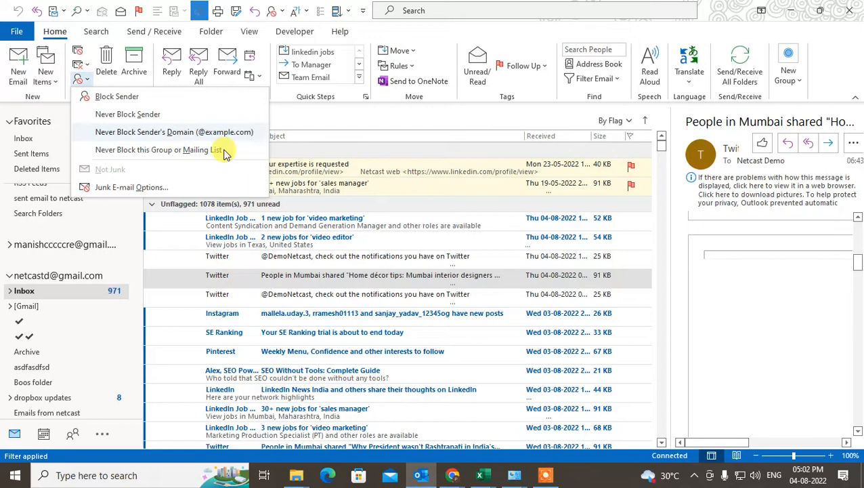
Reopen Junk E-mail Options on the empty Blocked Senders list.
left_click(131, 187)
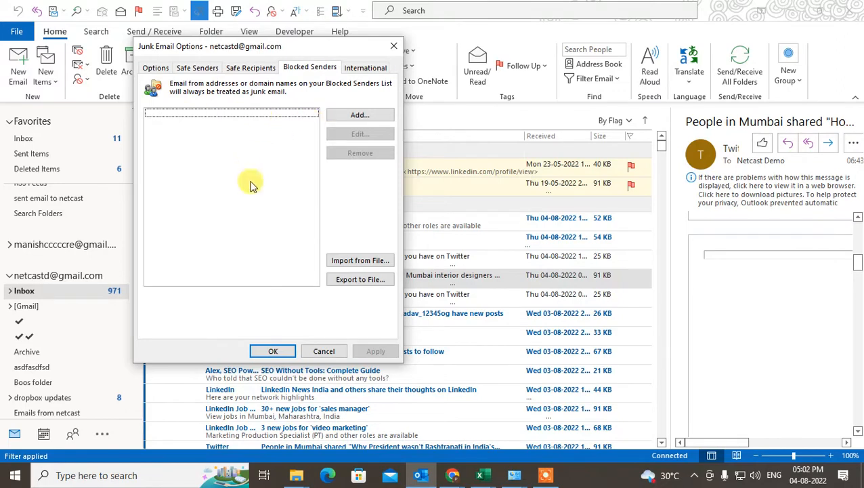
mouse_move(315, 53)
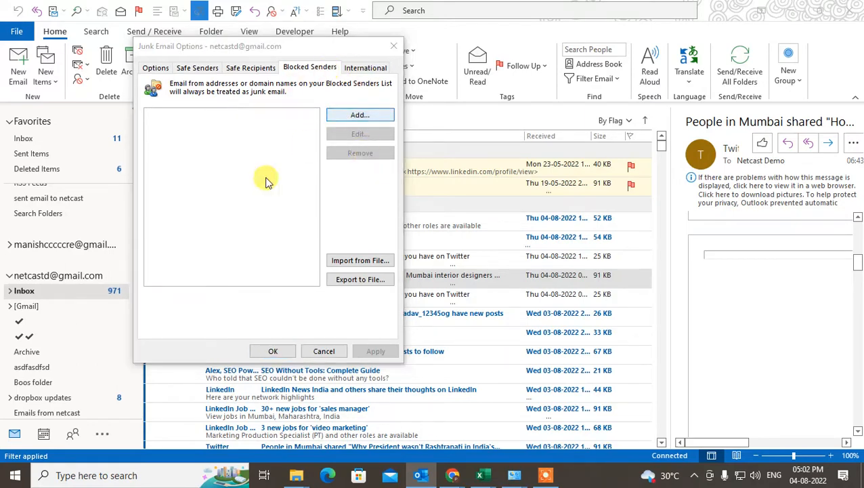
left_click(360, 114)
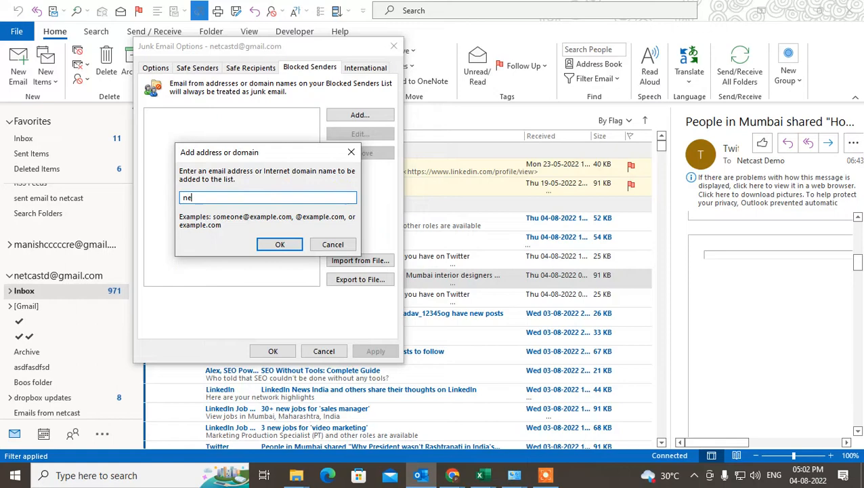
left_click(279, 244)
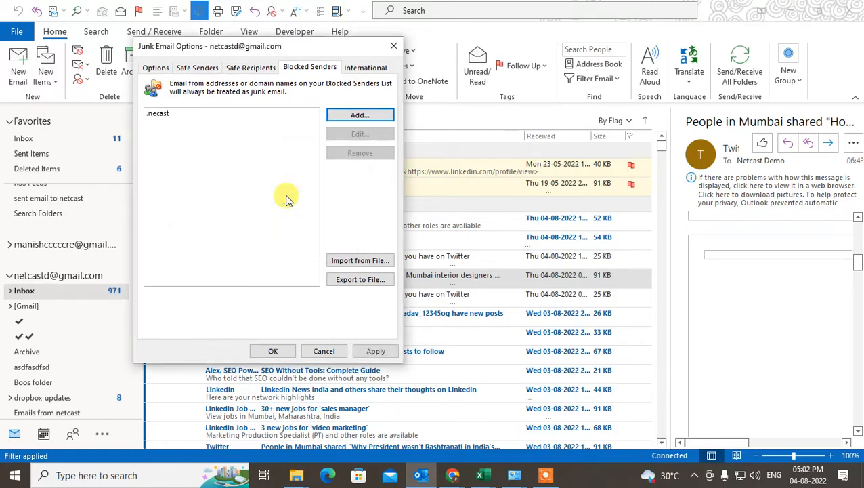
left_click(157, 113)
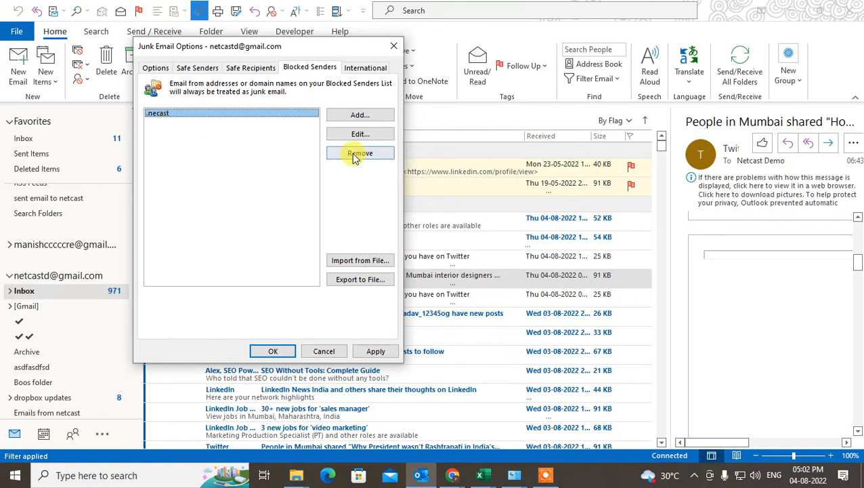
left_click(361, 152)
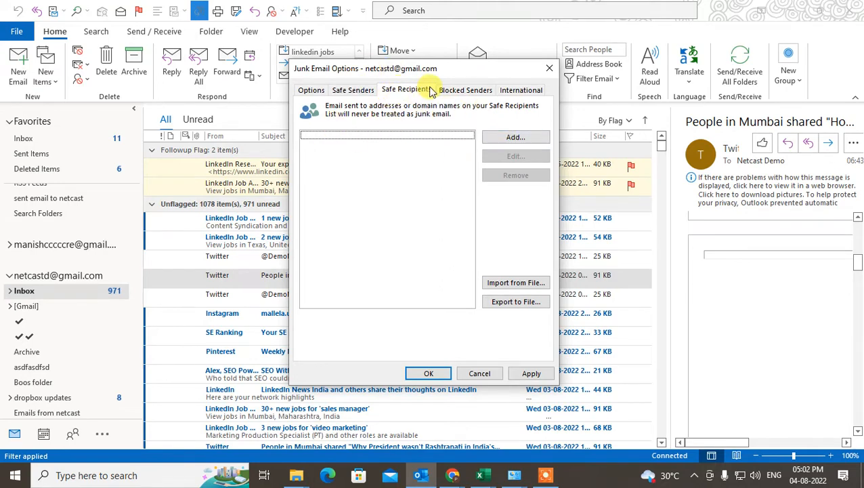
left_click(465, 89)
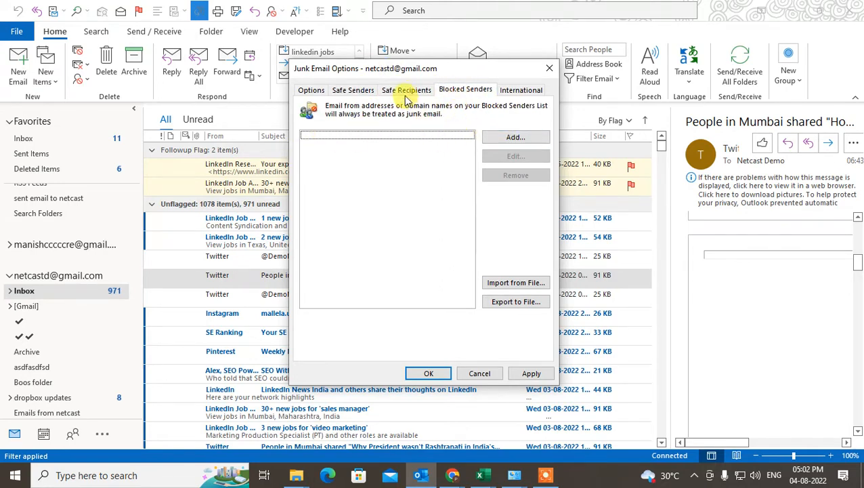
left_click(406, 89)
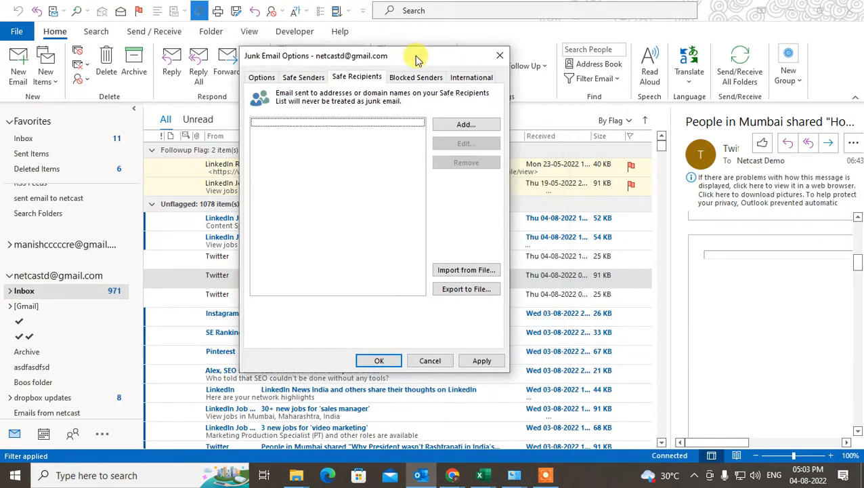
mouse_move(344, 114)
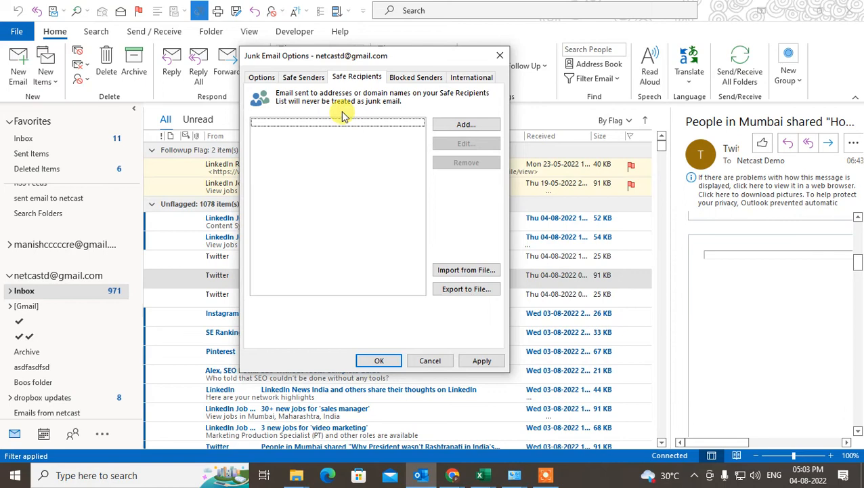
mouse_move(371, 214)
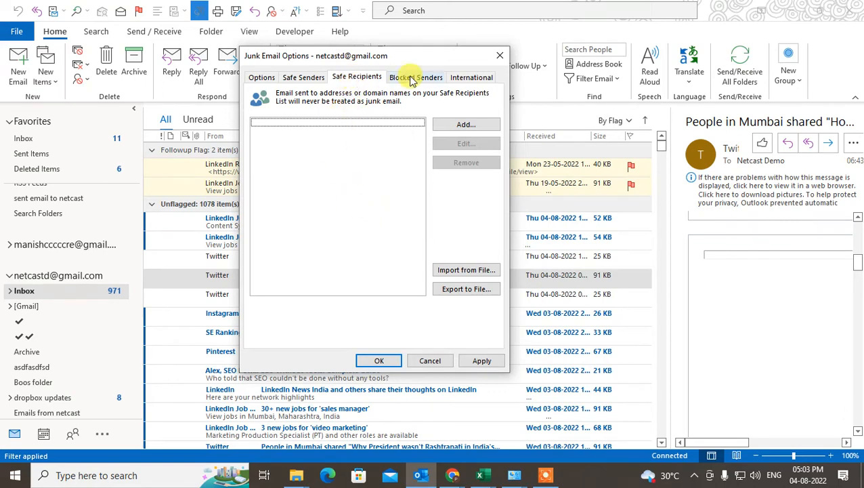
left_click(466, 125)
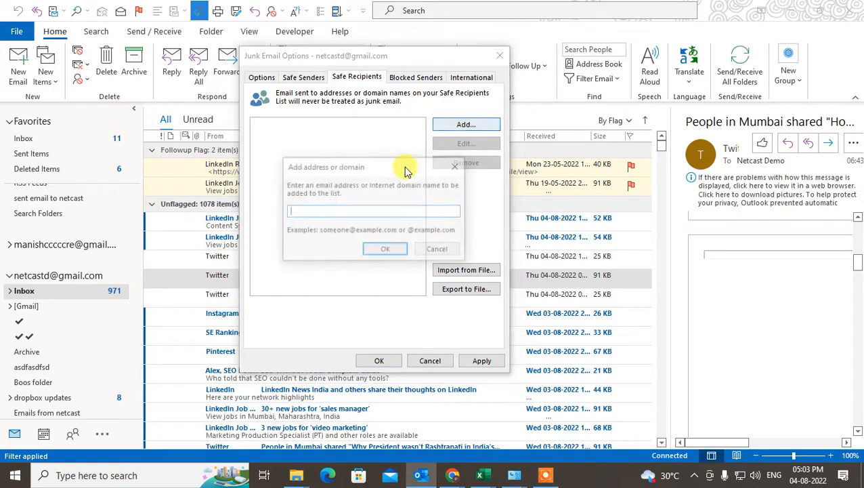
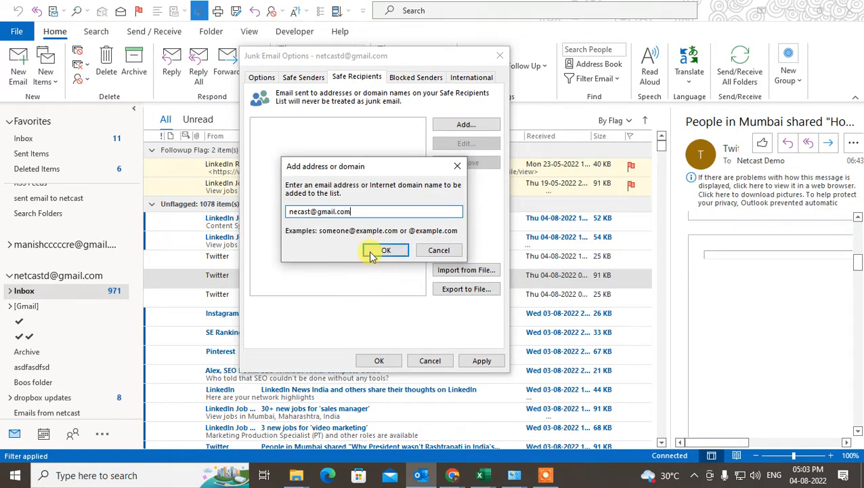
left_click(385, 249)
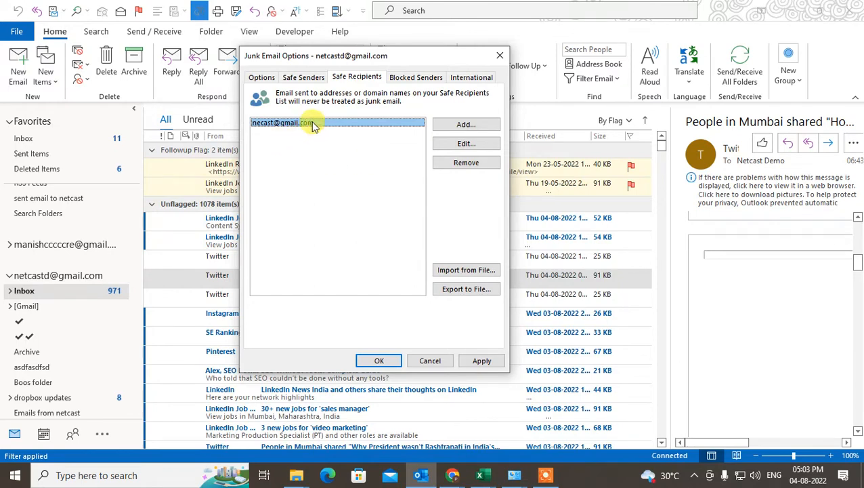
left_click(416, 76)
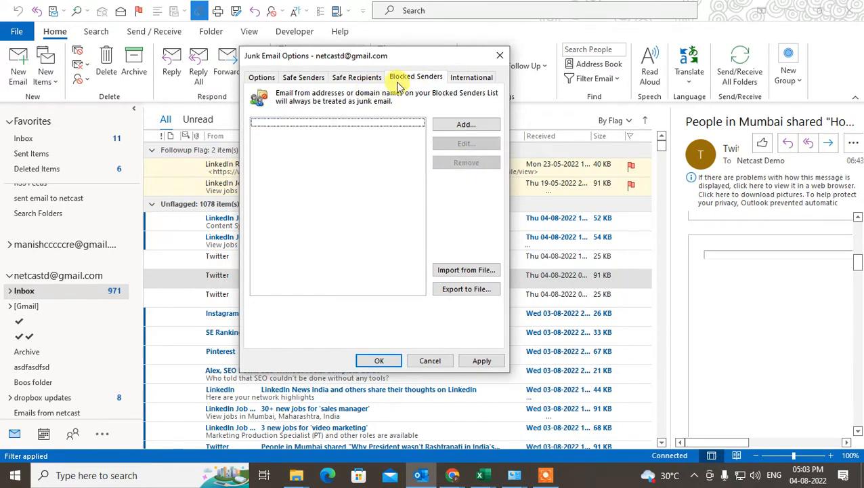